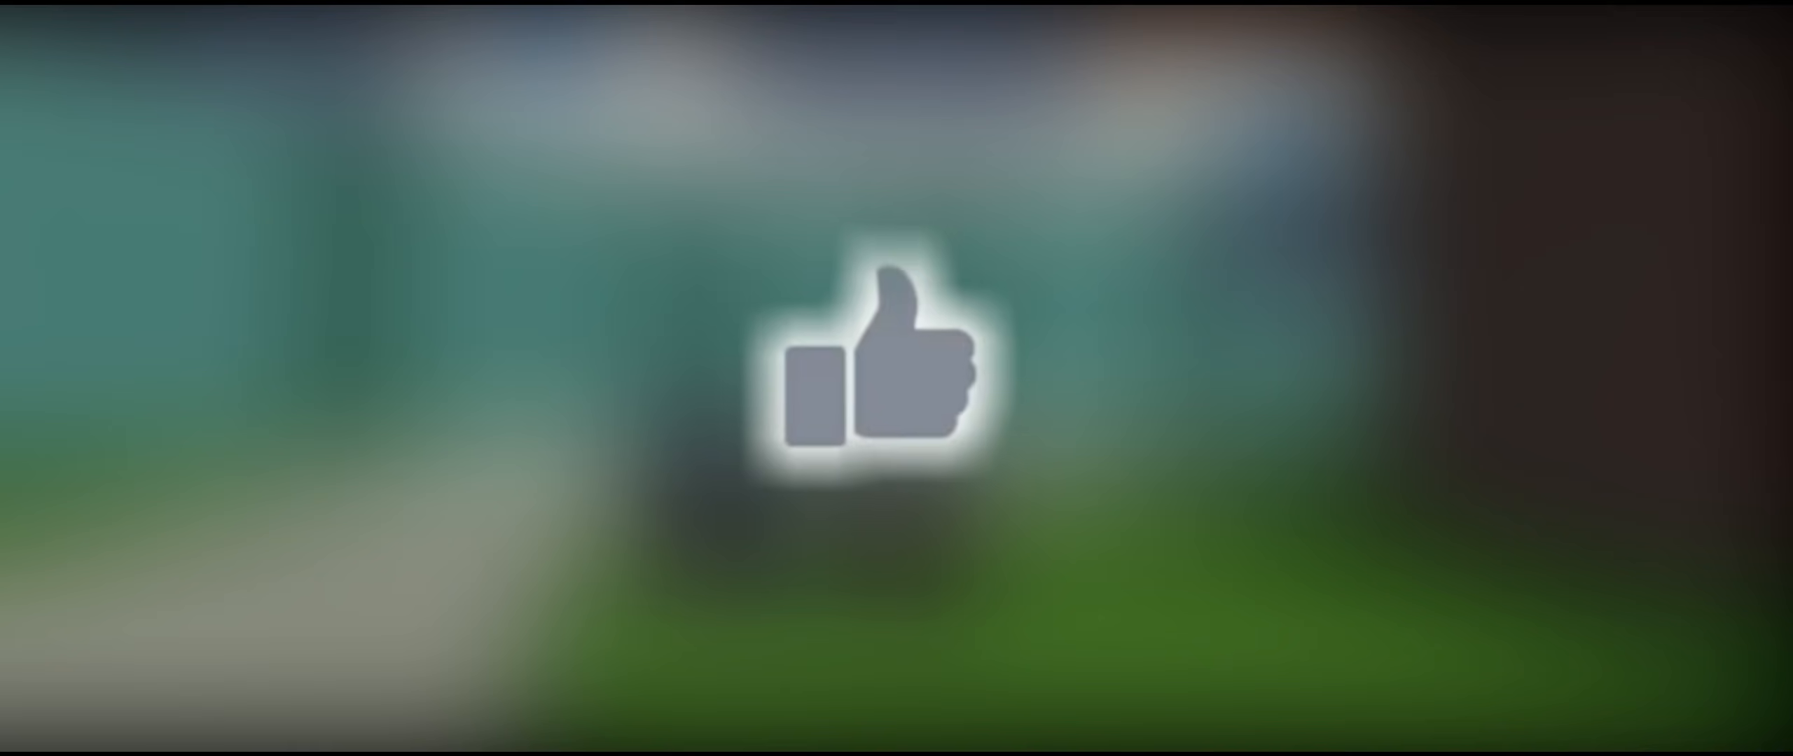
- Pan the camera over the map to show the Village town and the desert tower
click(880, 366)
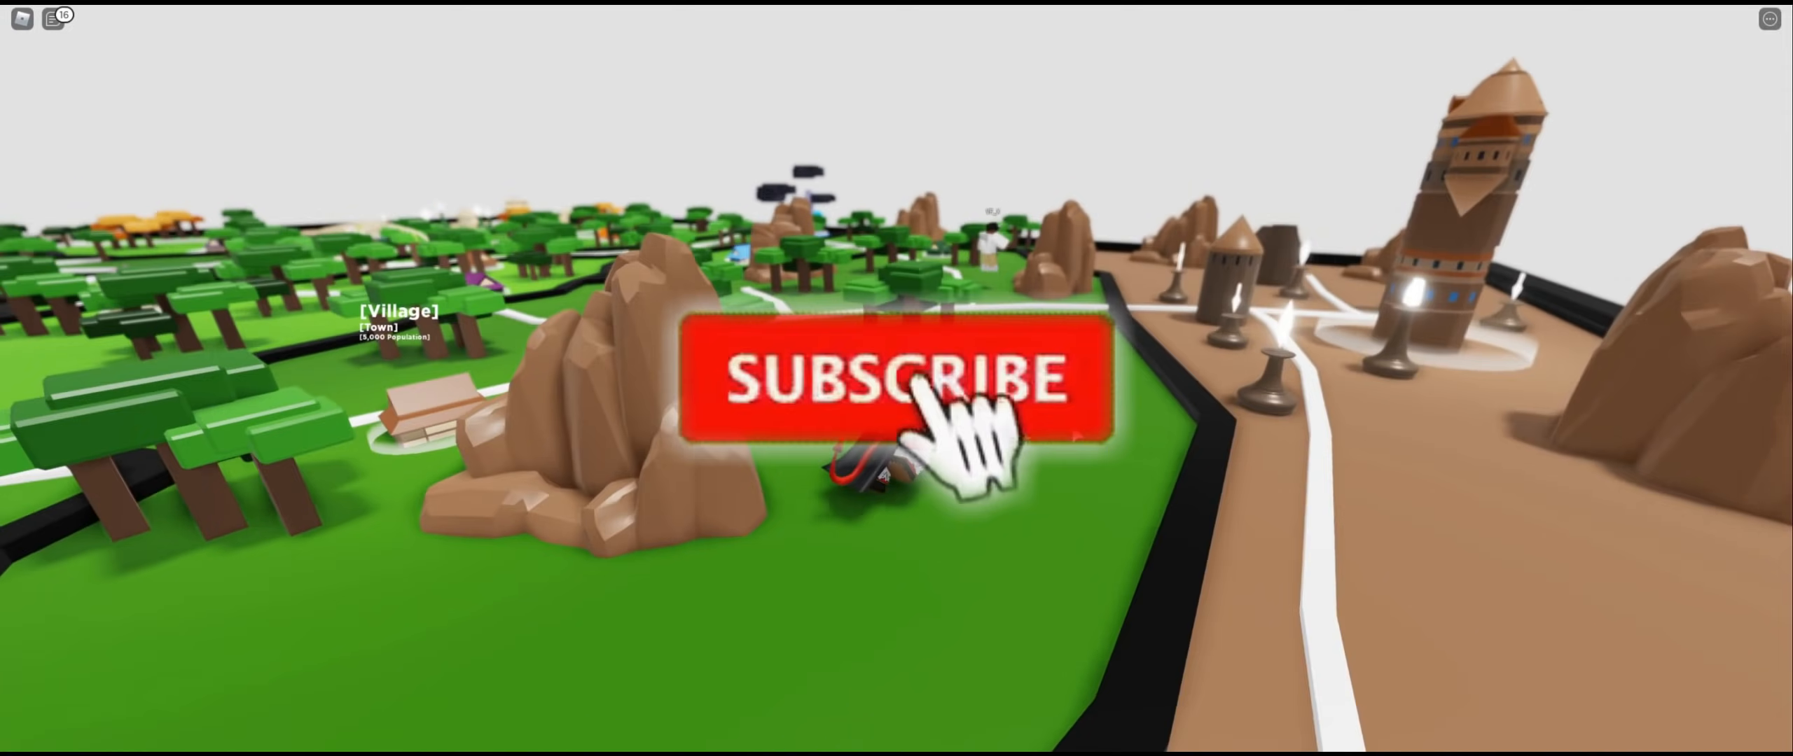
- Fly the camera above the sea for an overview of islands joined by white paths
click(897, 383)
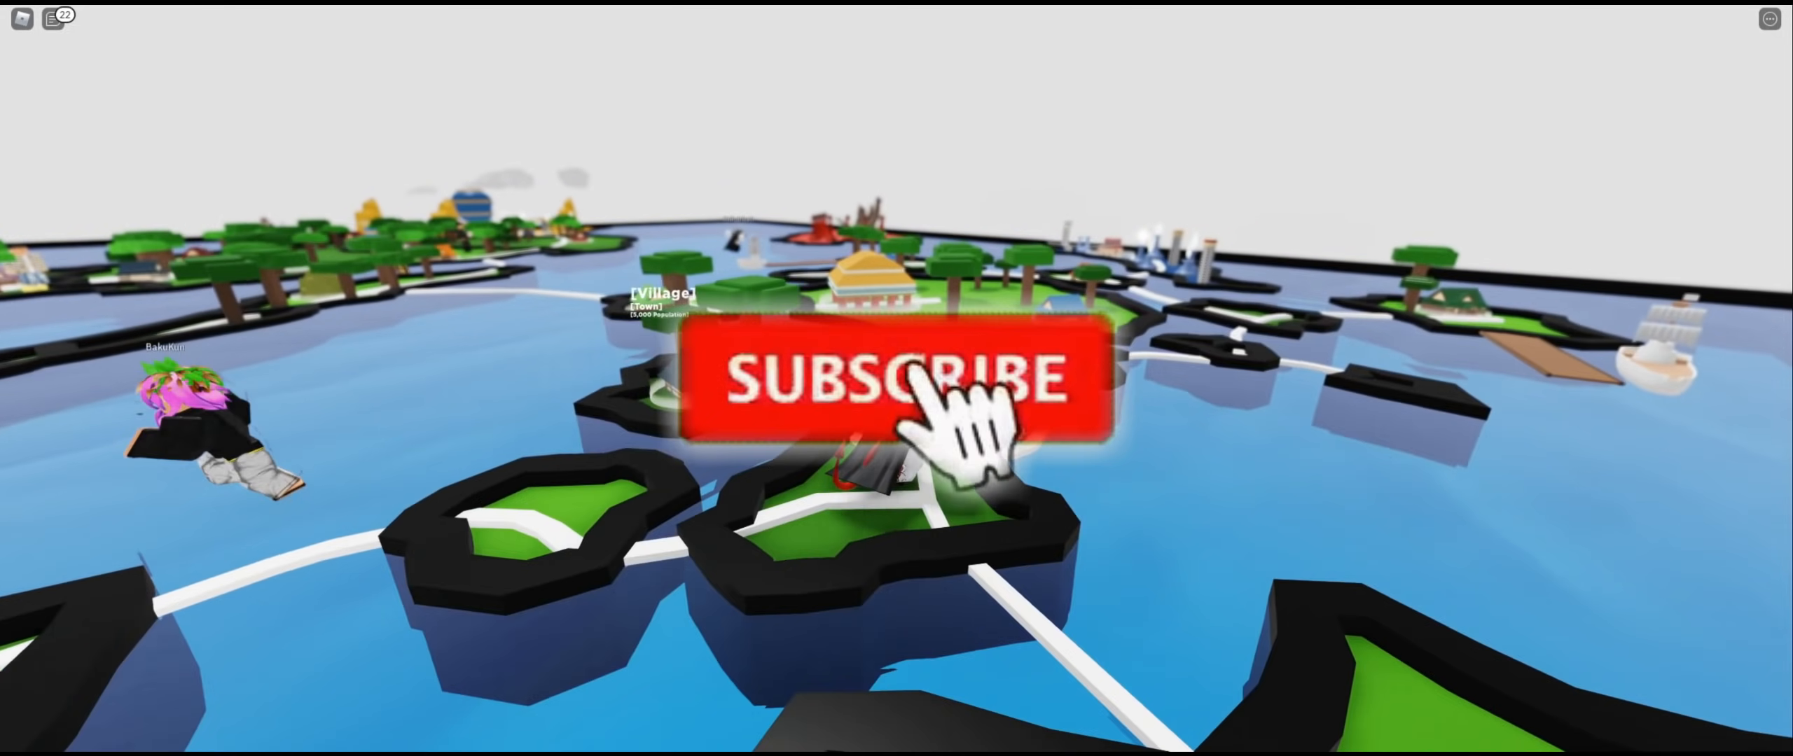
click(897, 377)
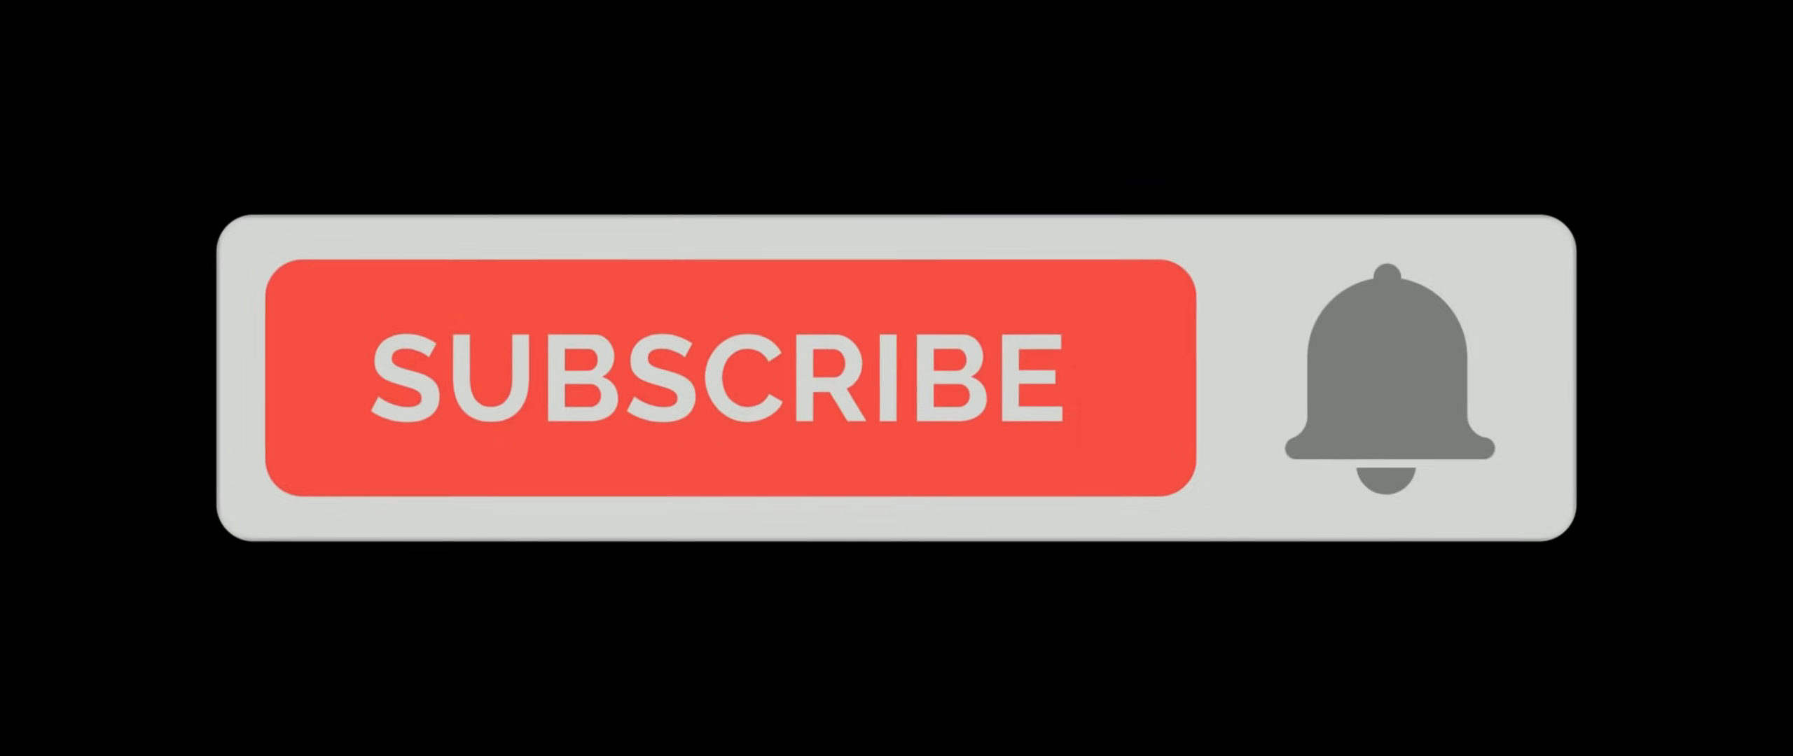
click(726, 376)
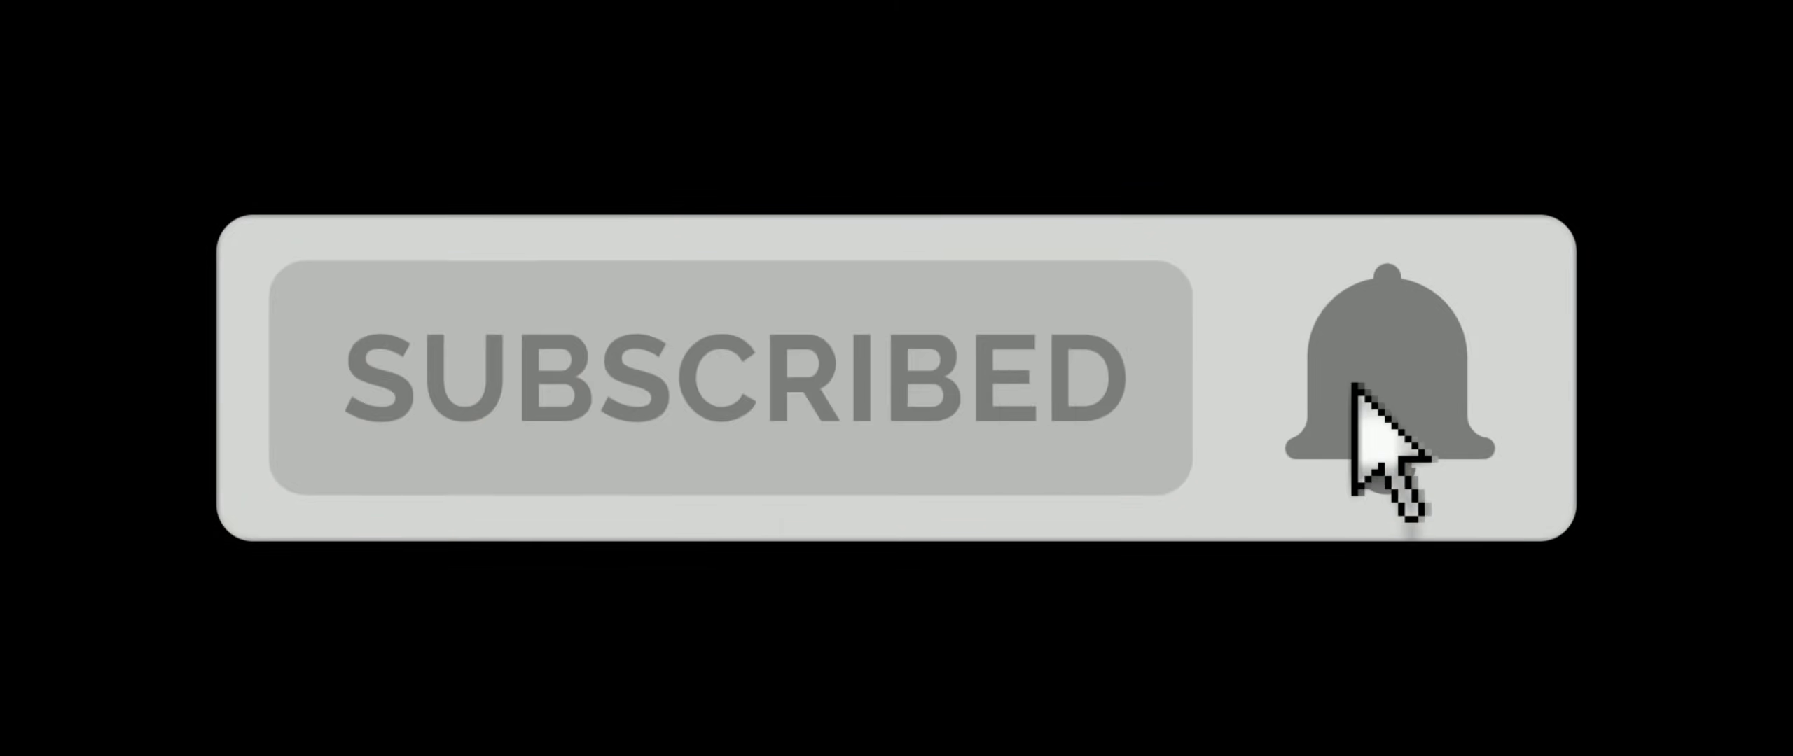